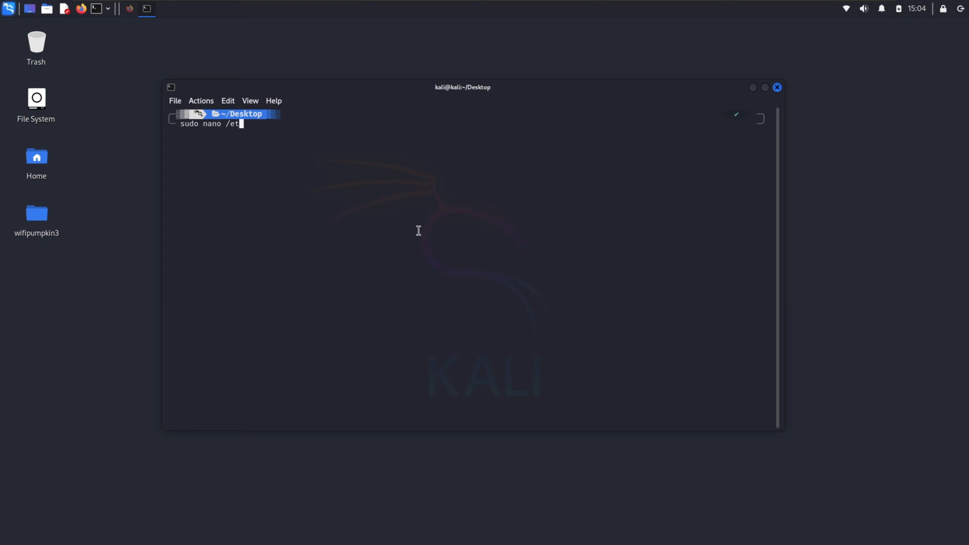
Open /etc/ettercap/etter.conf in nano with sudo, scroll to the redir_command section, and close it.
type("c/etterc")
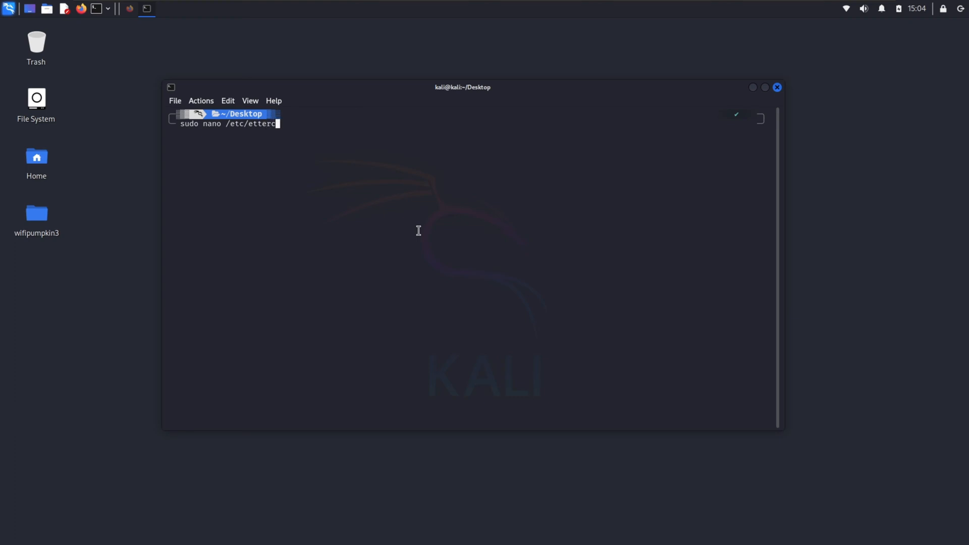
type("ap/etter.conf")
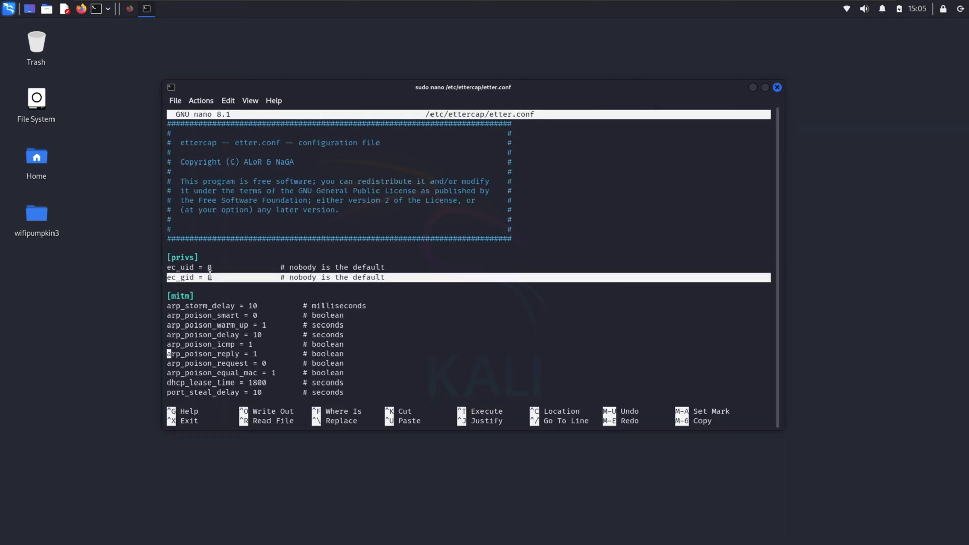
scroll("down", 3)
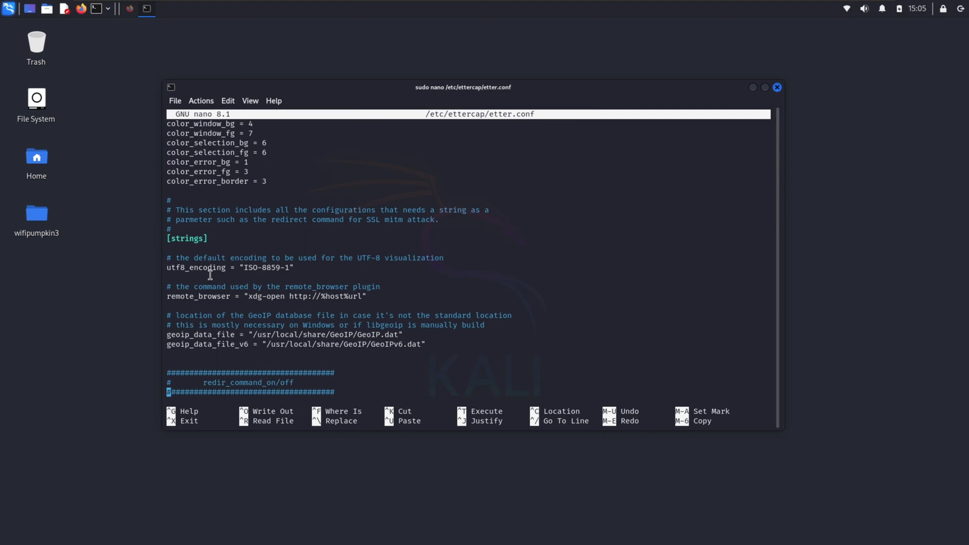
scroll("down", 3)
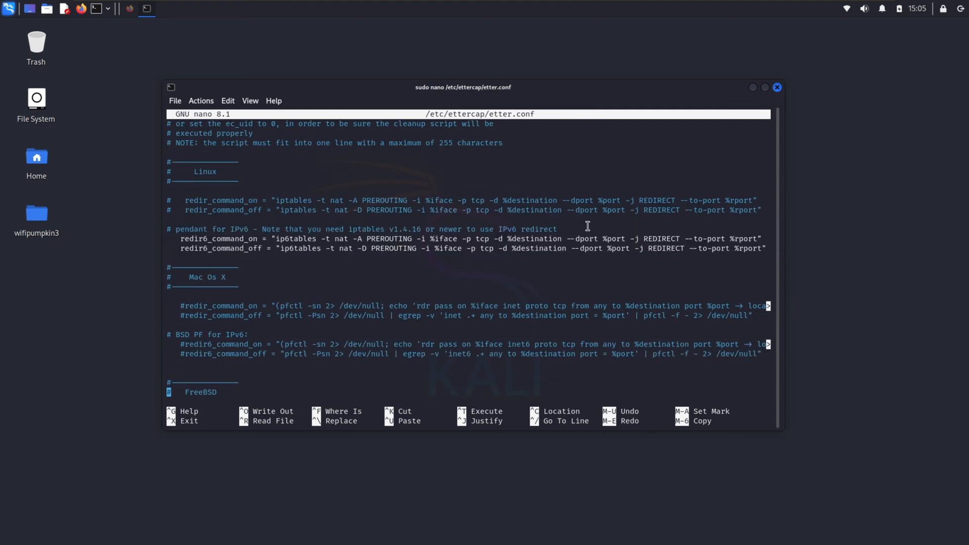
double_click(210, 171)
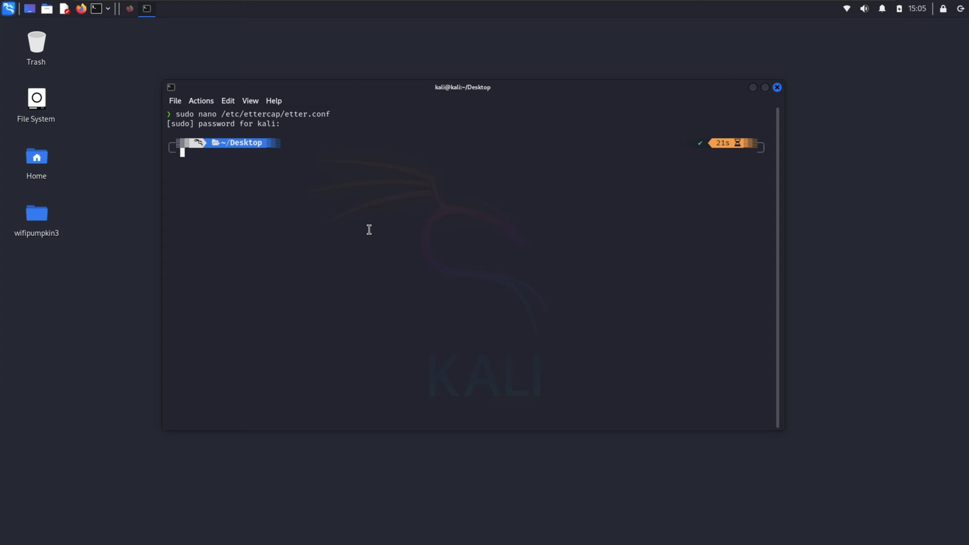
Add A records pointing sacrificeict.org hosts to 192.168.0.101 in etter.dns, then save and exit.
type("sudo nano /etc/ettercap/etter.conf")
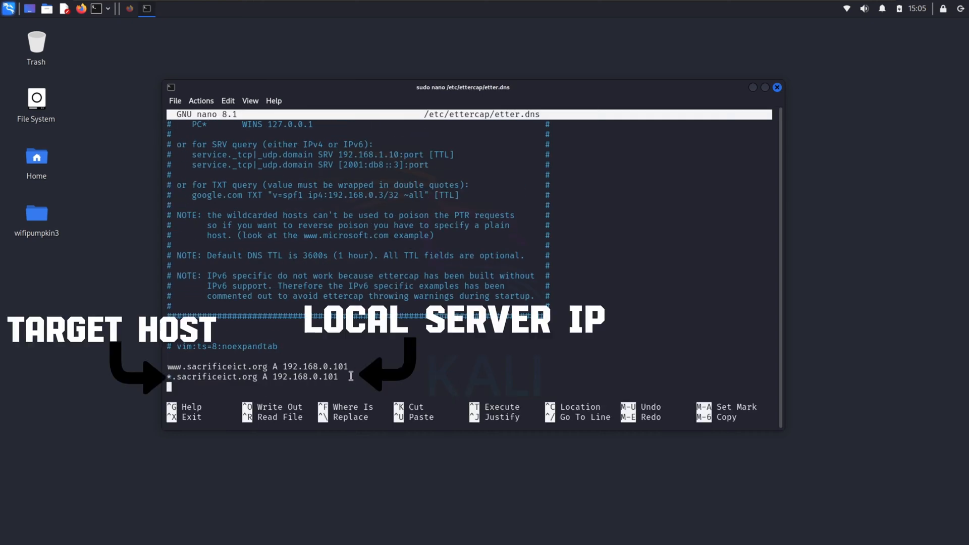
key("ctrl+x")
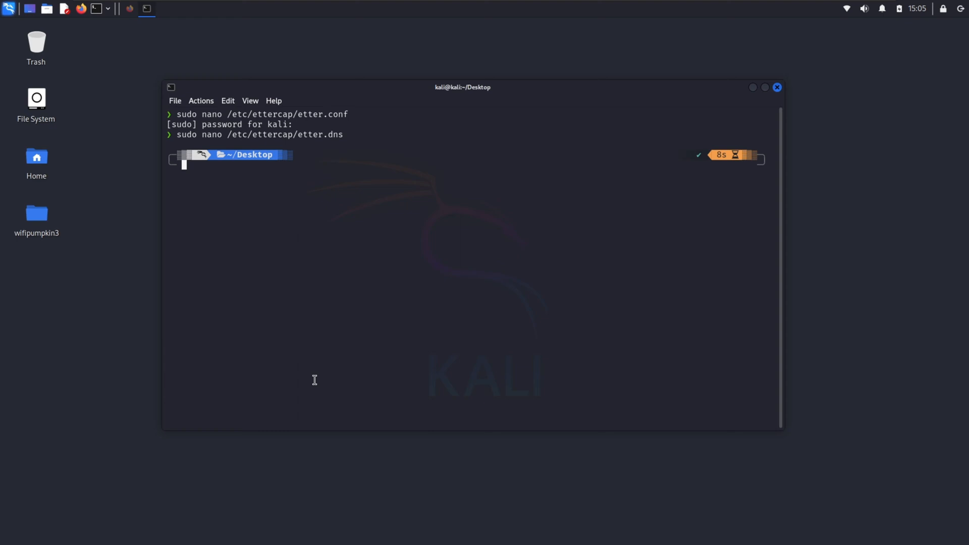
type("sudo etter")
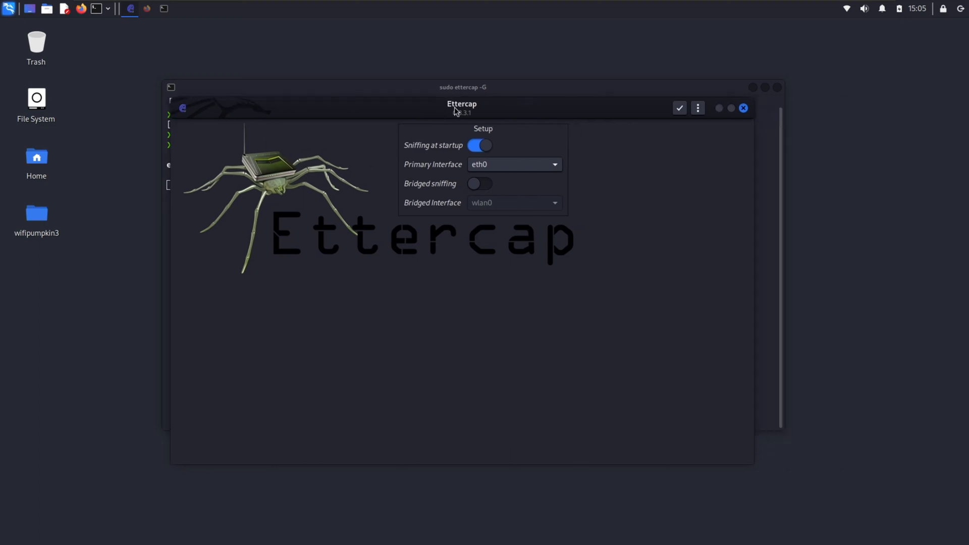
Start sniffing on wlan0, then stop and scan the network, adding 2 hosts.
left_click(513, 163)
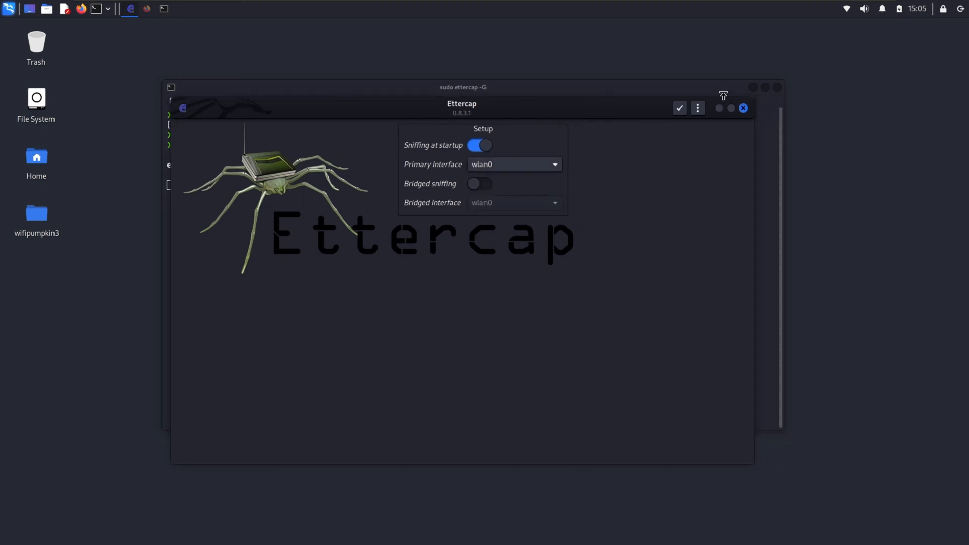
left_click(678, 108)
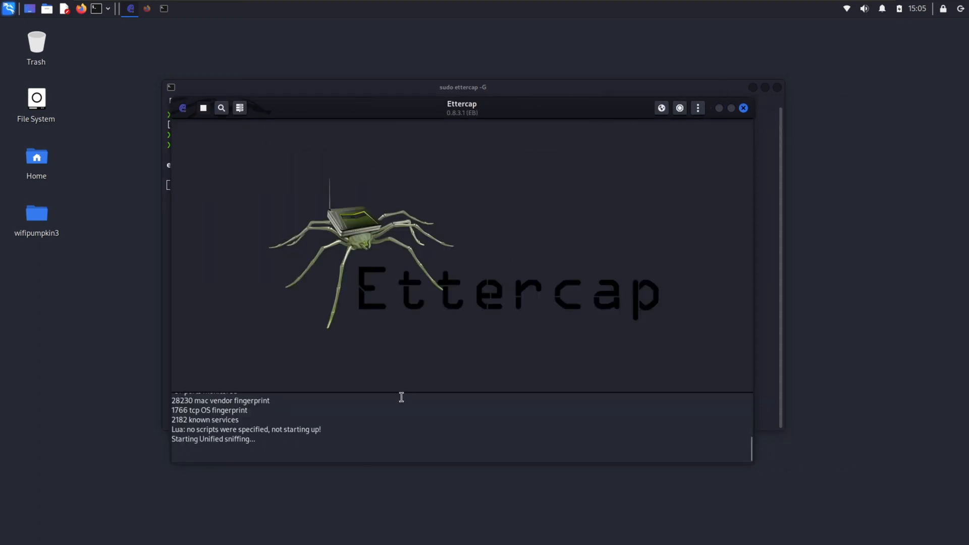
left_click(203, 108)
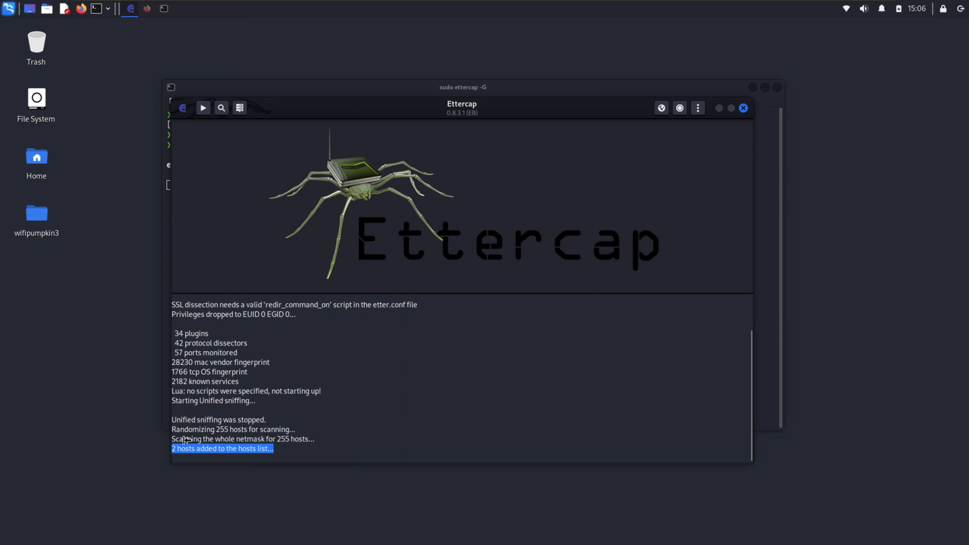
Set gateway 192.168.0.1 as Target 1 and 192.168.0.100 as Target 2, and start ARP poisoning.
left_click(239, 108)
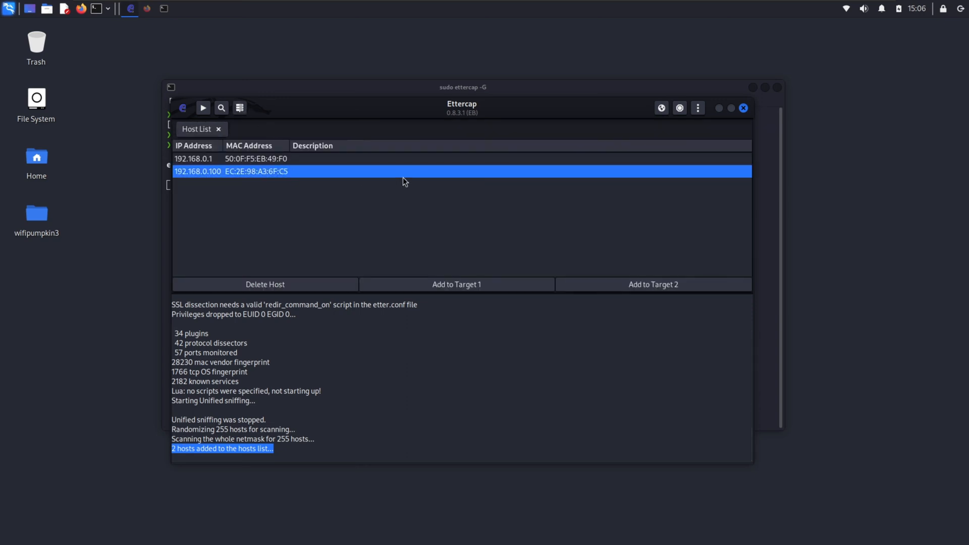
left_click(652, 284)
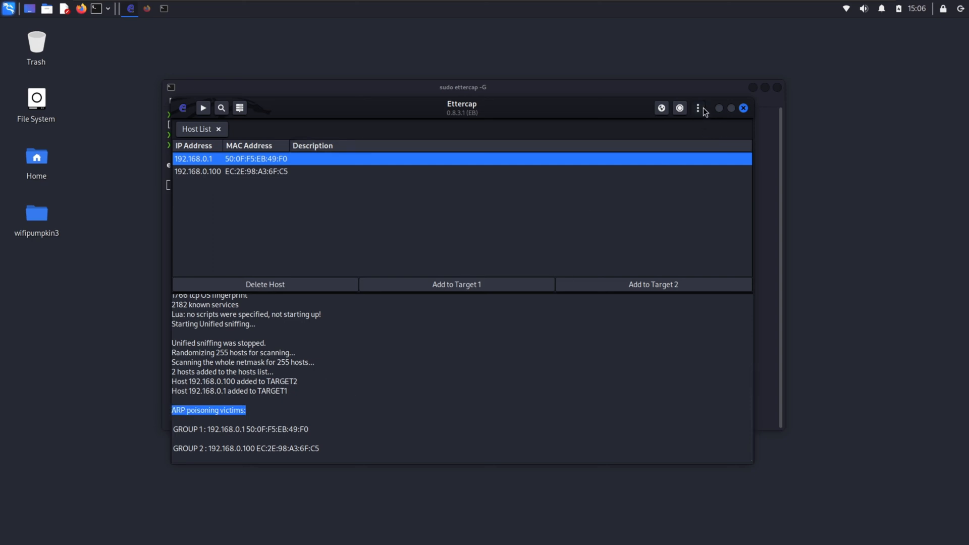
left_click(698, 108)
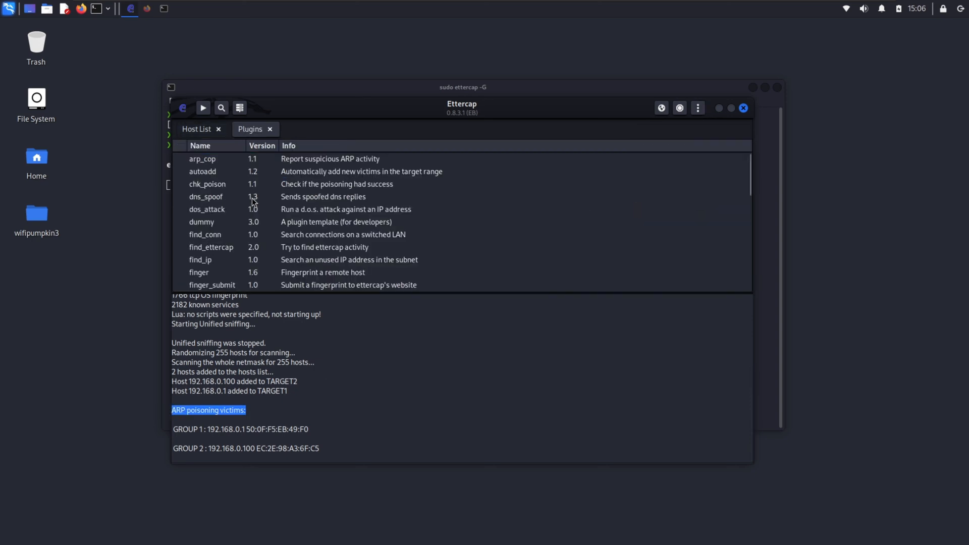
Activate the dns_spoof plugin and move the Ettercap window aside.
double_click(206, 196)
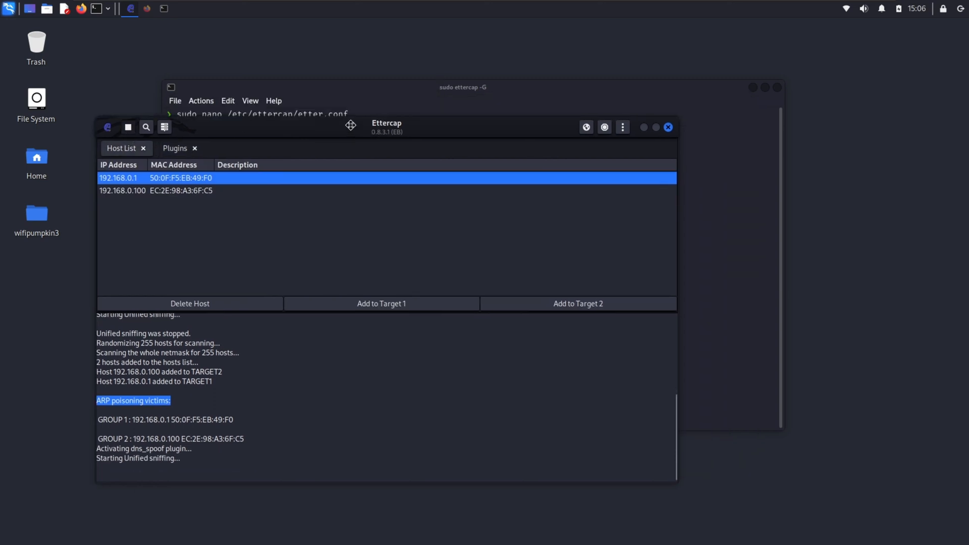
left_click_drag(350, 126, 417, 110)
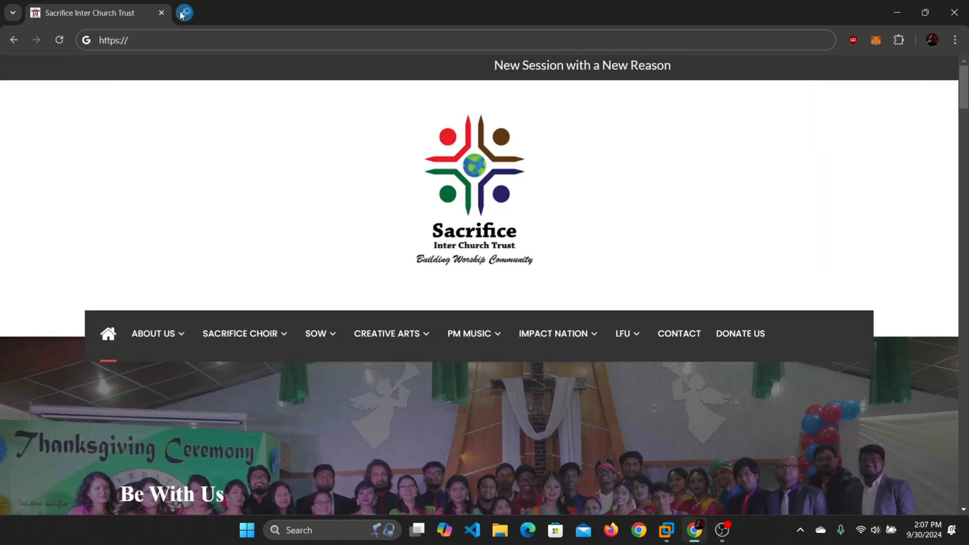
Confirm the genuine Sacrifice Inter Church Trust site shows in Chrome, then leave the browser.
left_click(184, 12)
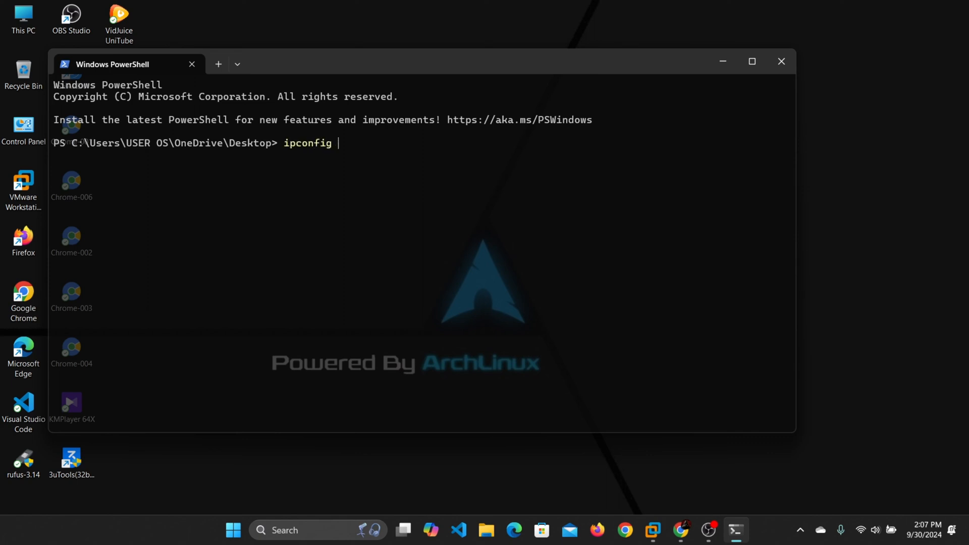
Flush the victim's DNS cache with ipconfig /flushdns and return to the browser.
type("/flushdns")
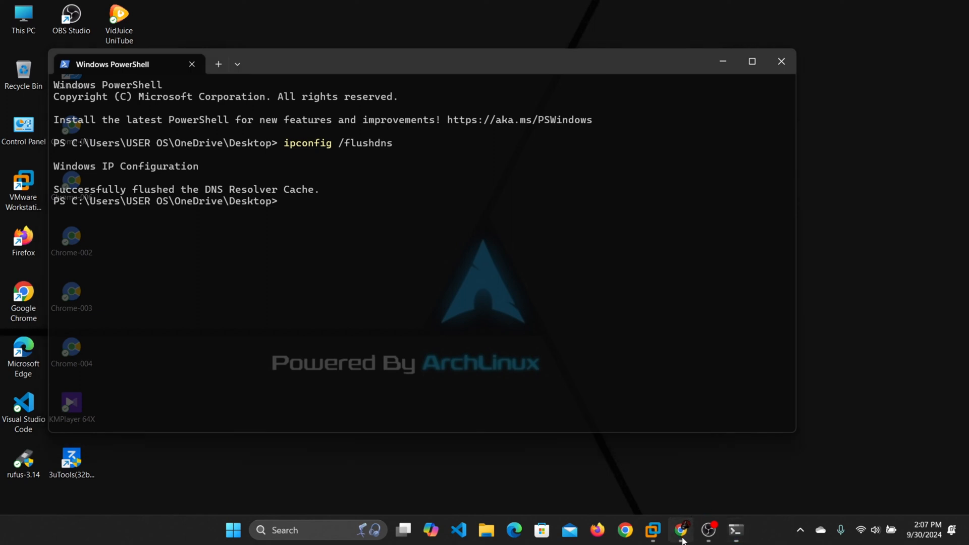
left_click(680, 530)
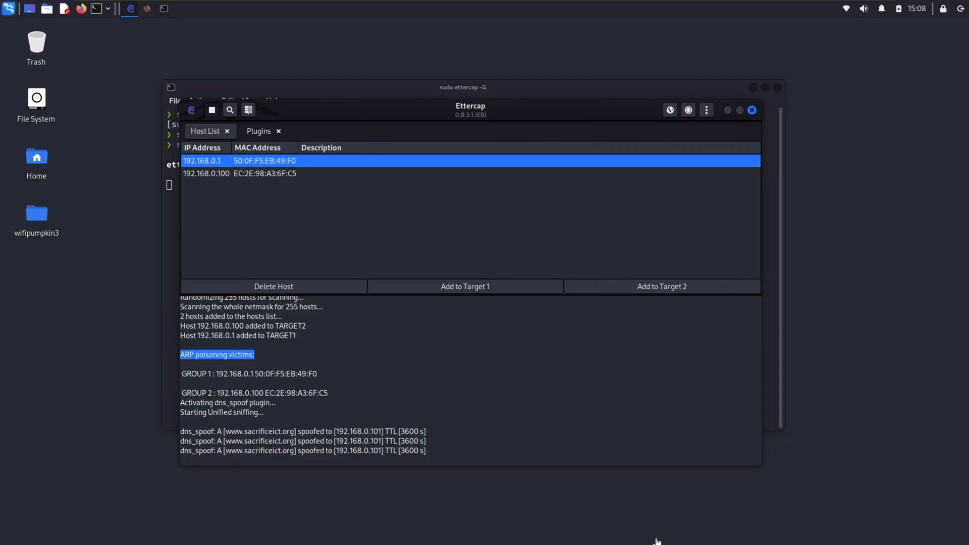
Stop sniffing and the ARP poisoning attack, then select the dns_spoof plugin.
left_click(699, 111)
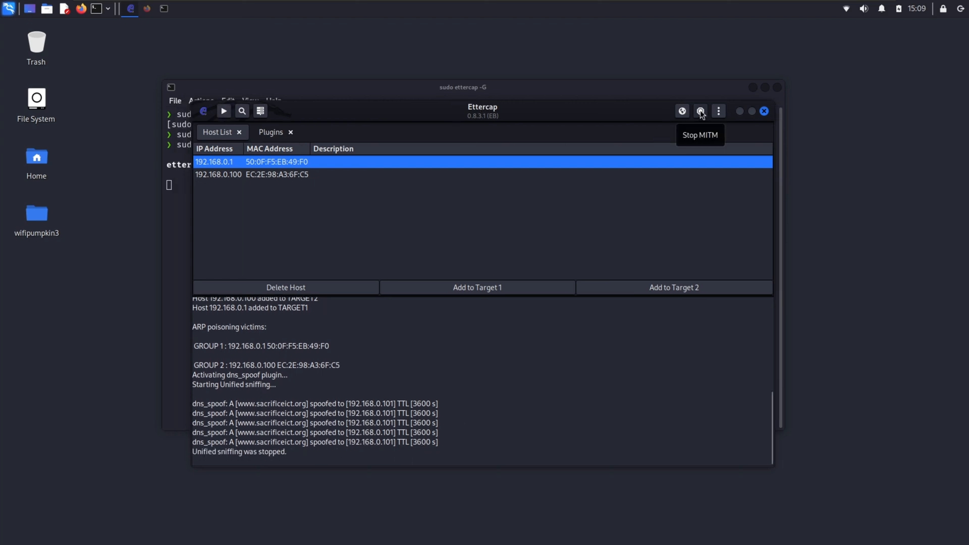
left_click(700, 111)
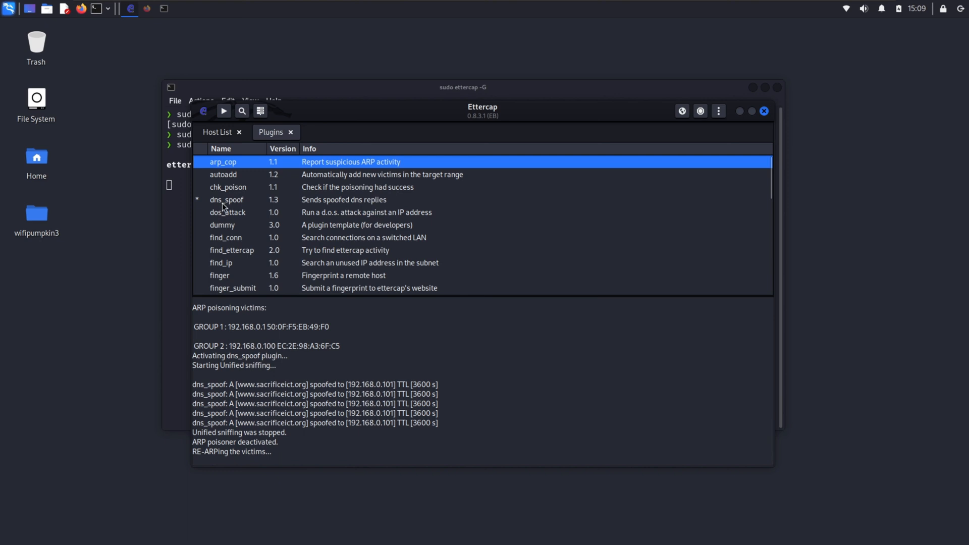
left_click(763, 111)
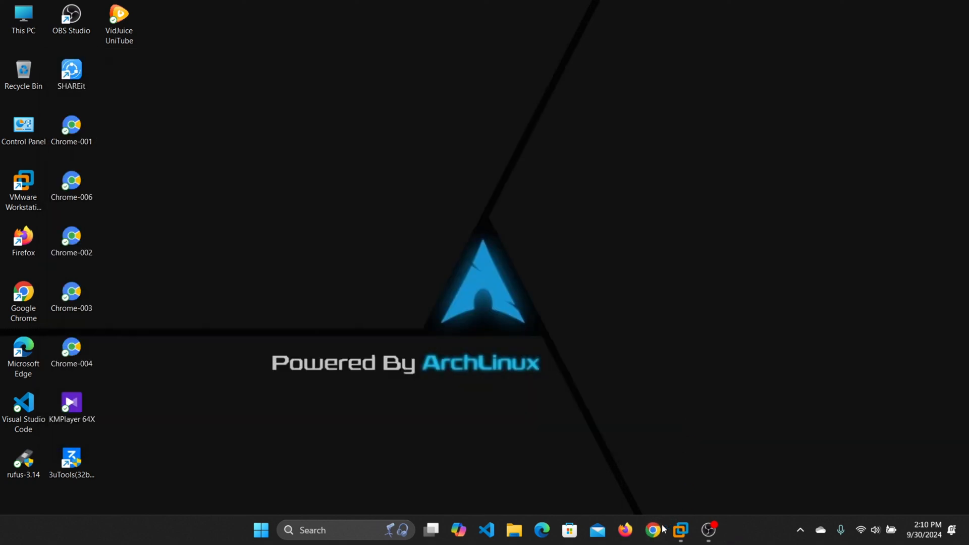
Load sacrificeict.org in Chrome and reload to get the genuine Sacrifice Inter Church Trust site.
left_click(653, 530)
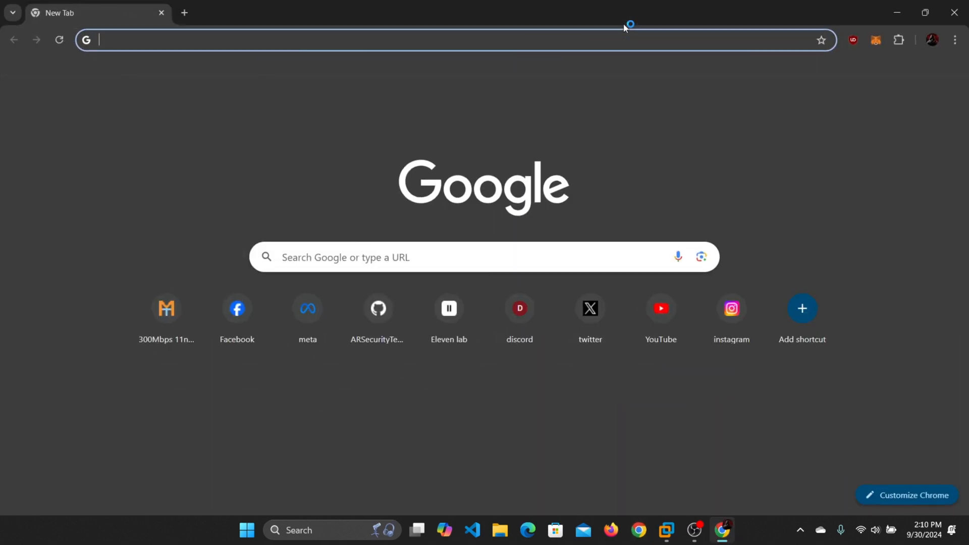
left_click(377, 308)
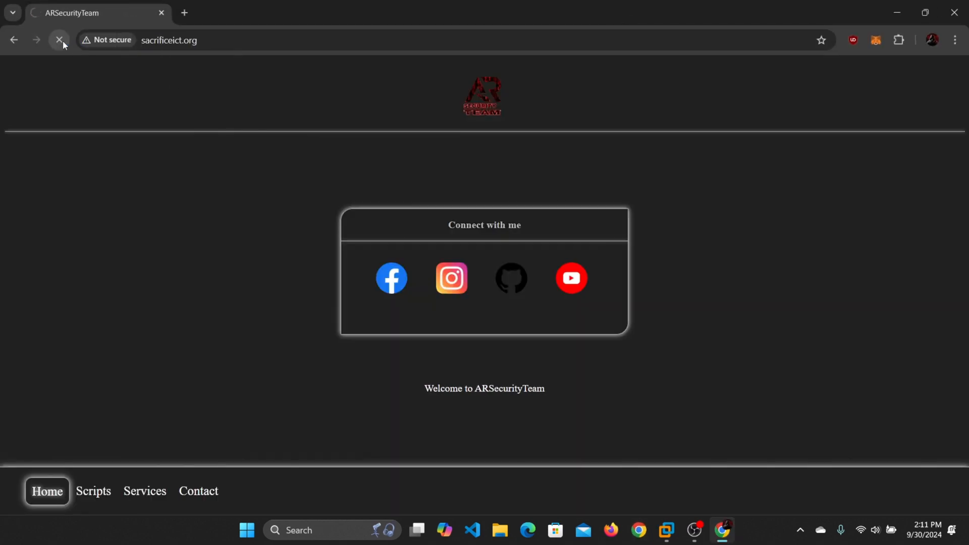
left_click(60, 39)
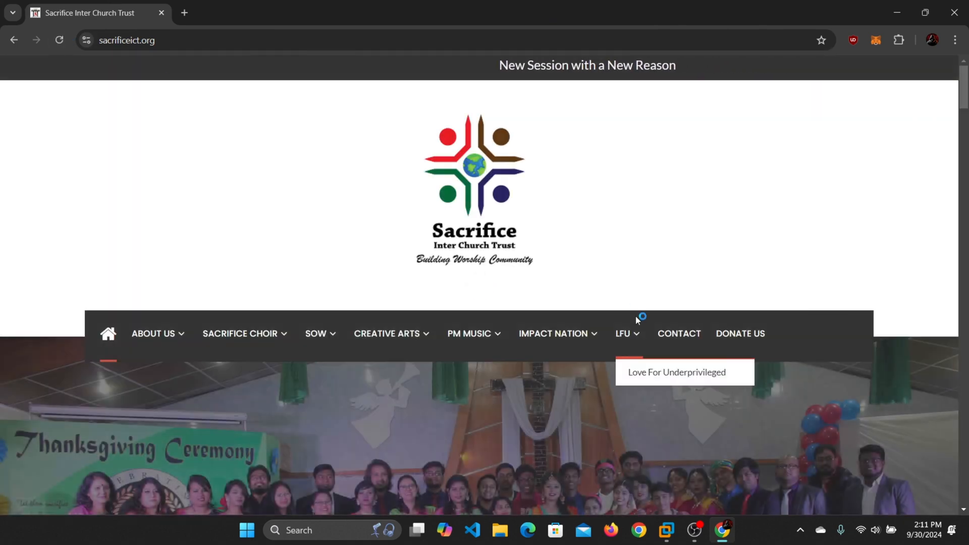